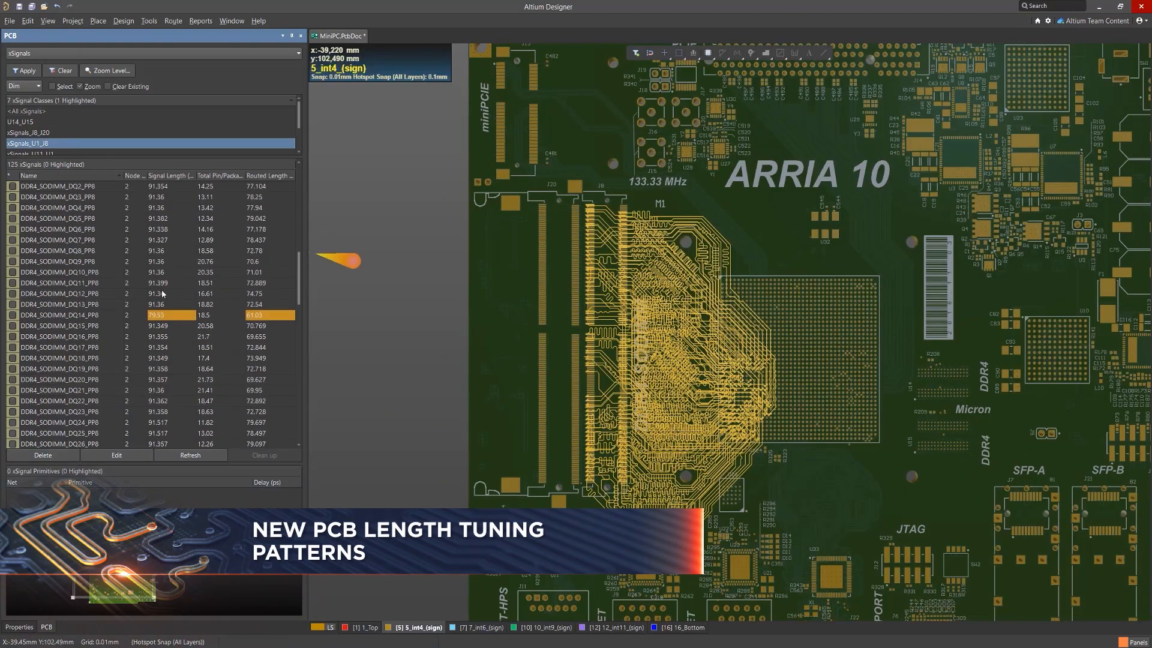
# Highlight the DDR4_SODIMM_DQ14_PP8 xSignal on the board from the PCB panel's xSignals list.
pyautogui.click(59, 315)
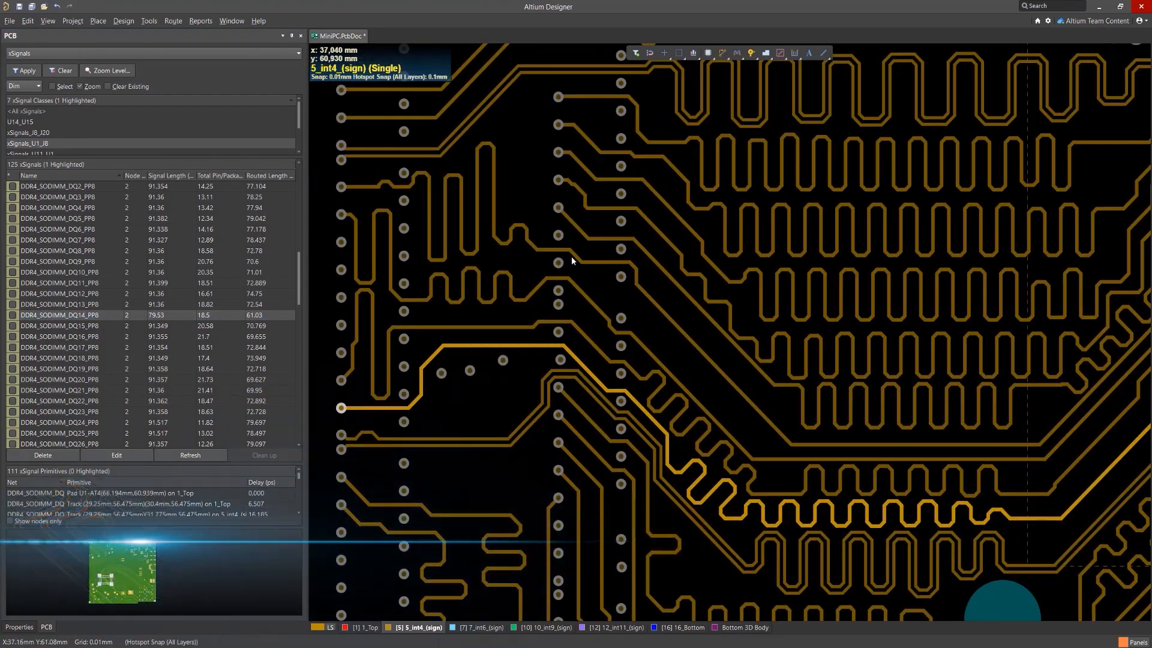
pyautogui.moveTo(529, 334)
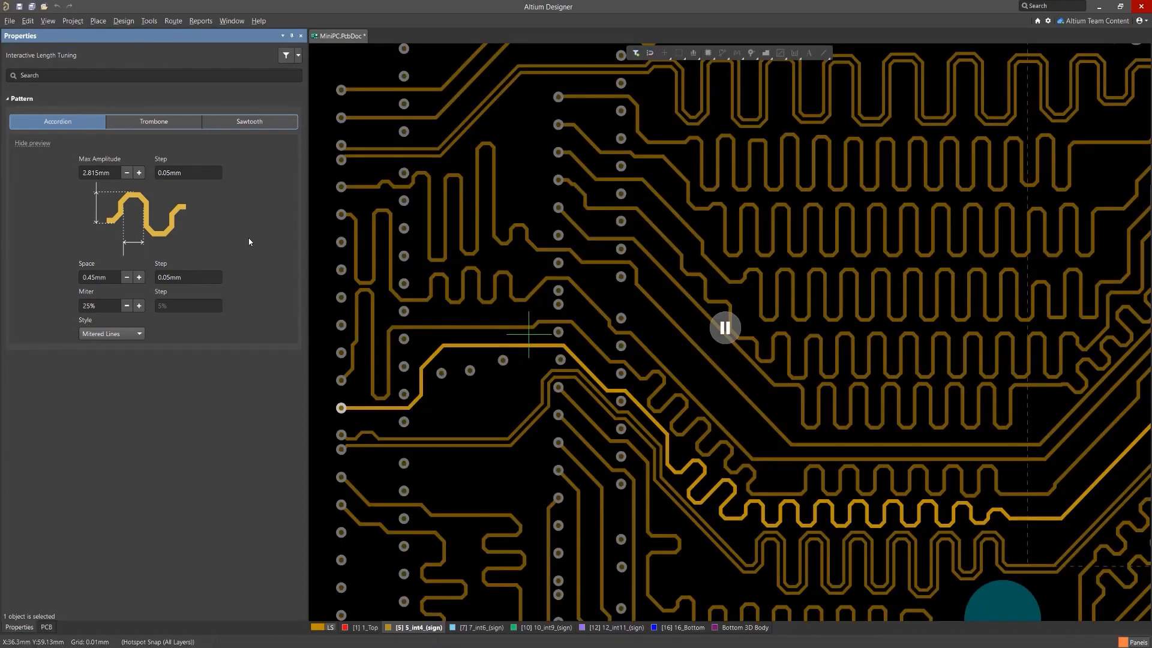
# Select Trombone as the length-tuning pattern in the Properties panel.
pyautogui.click(153, 121)
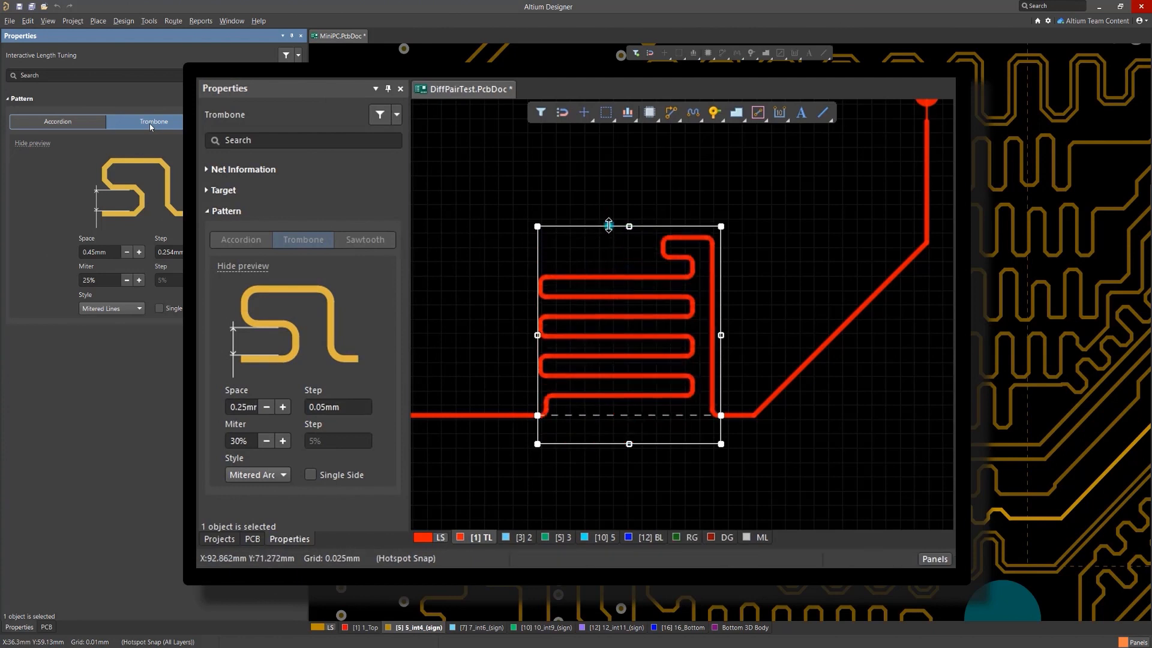
pyautogui.moveTo(608, 226); pyautogui.dragTo(605, 311)
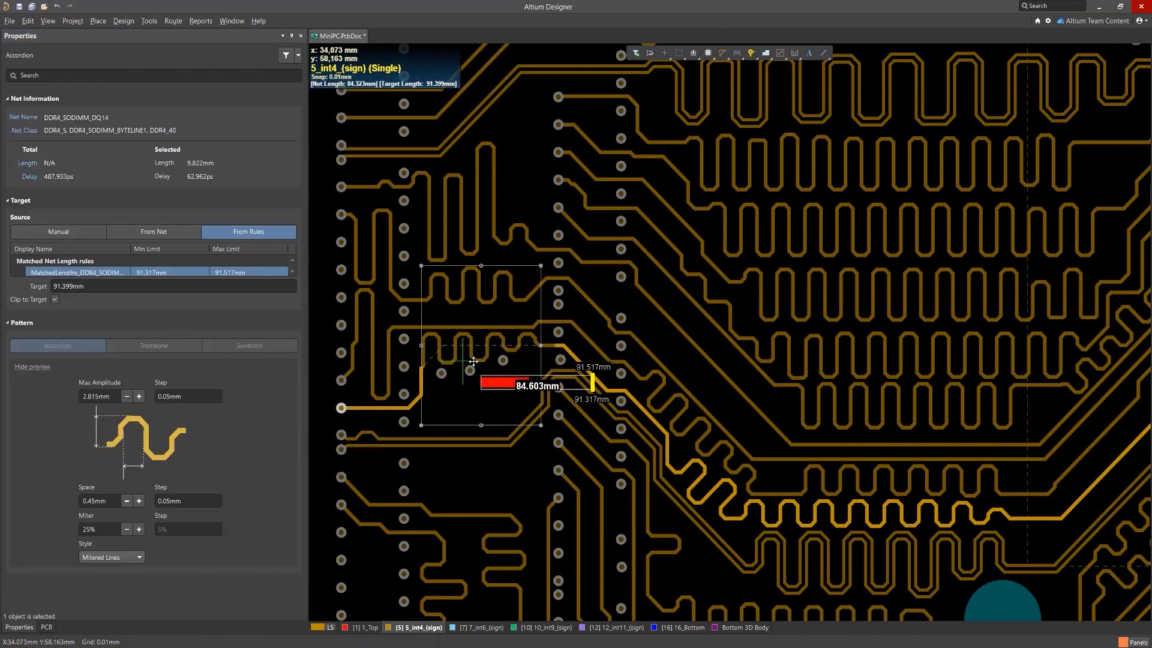
# Commit accordion meanders on DQ14, then tune another trace with the Sawtooth pattern.
pyautogui.click(154, 346)
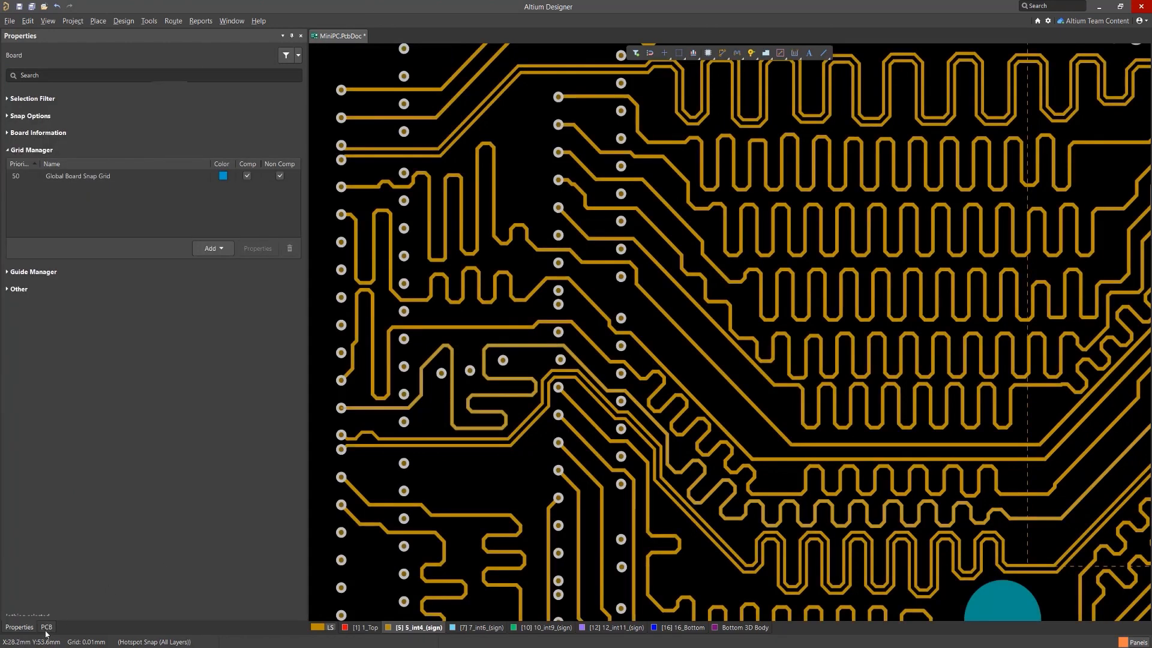
pyautogui.click(45, 626)
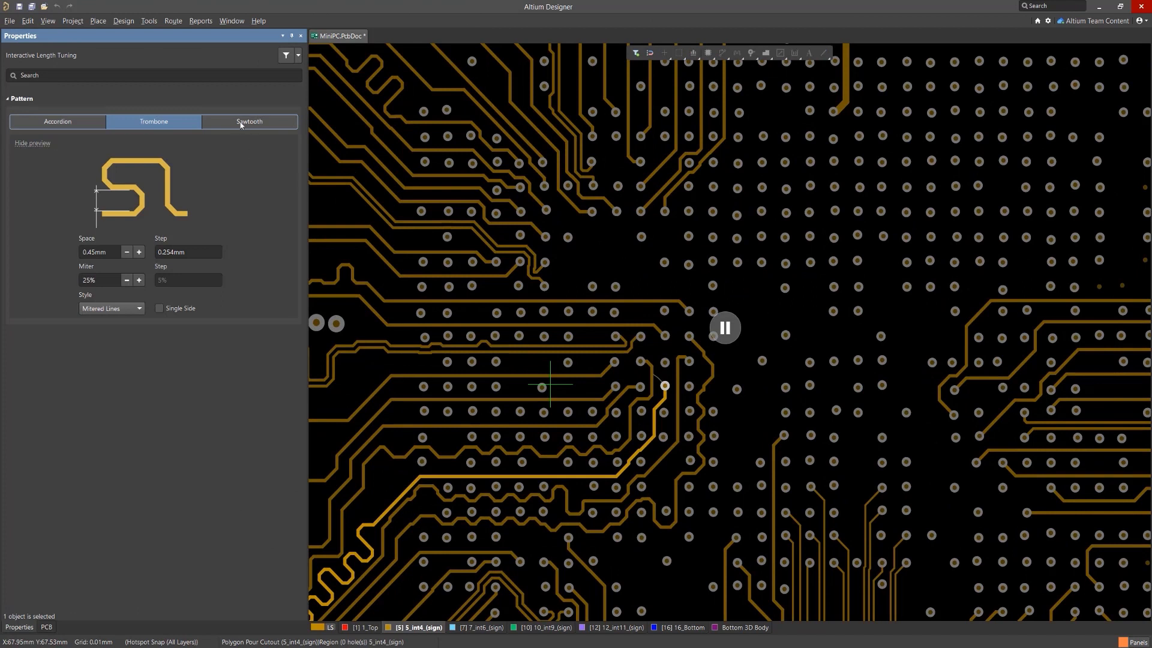
pyautogui.click(249, 122)
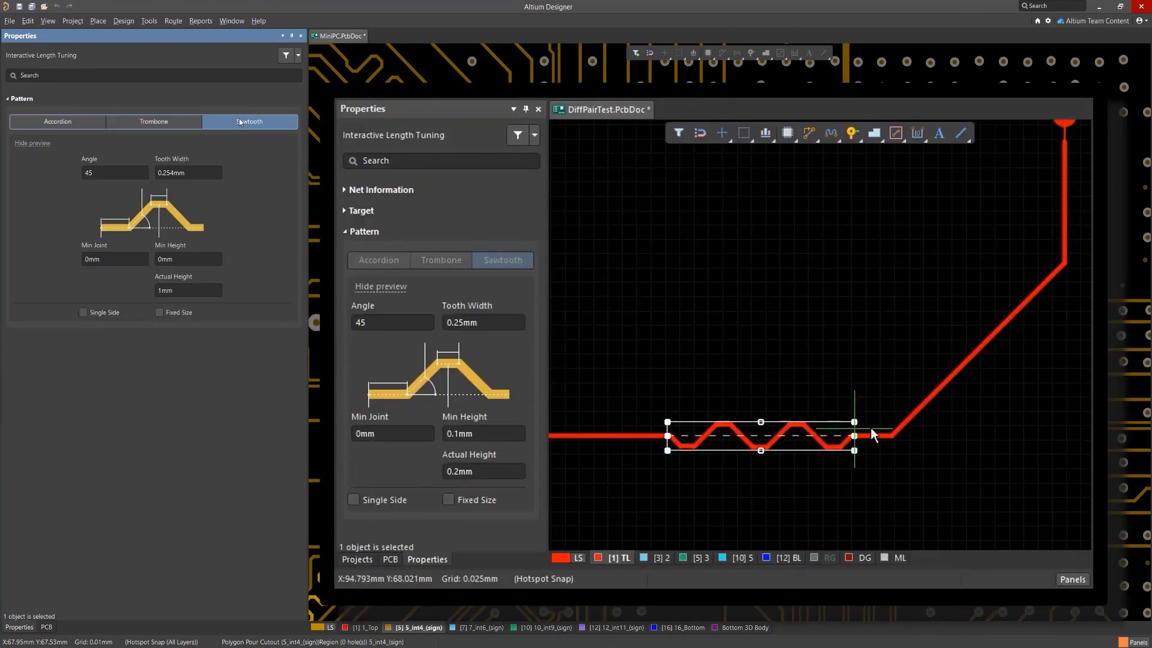
# Stretch sawtooth teeth around the bend to 0.573 mm height, then reselect Accordion.
pyautogui.moveTo(874, 435); pyautogui.dragTo(1051, 202)
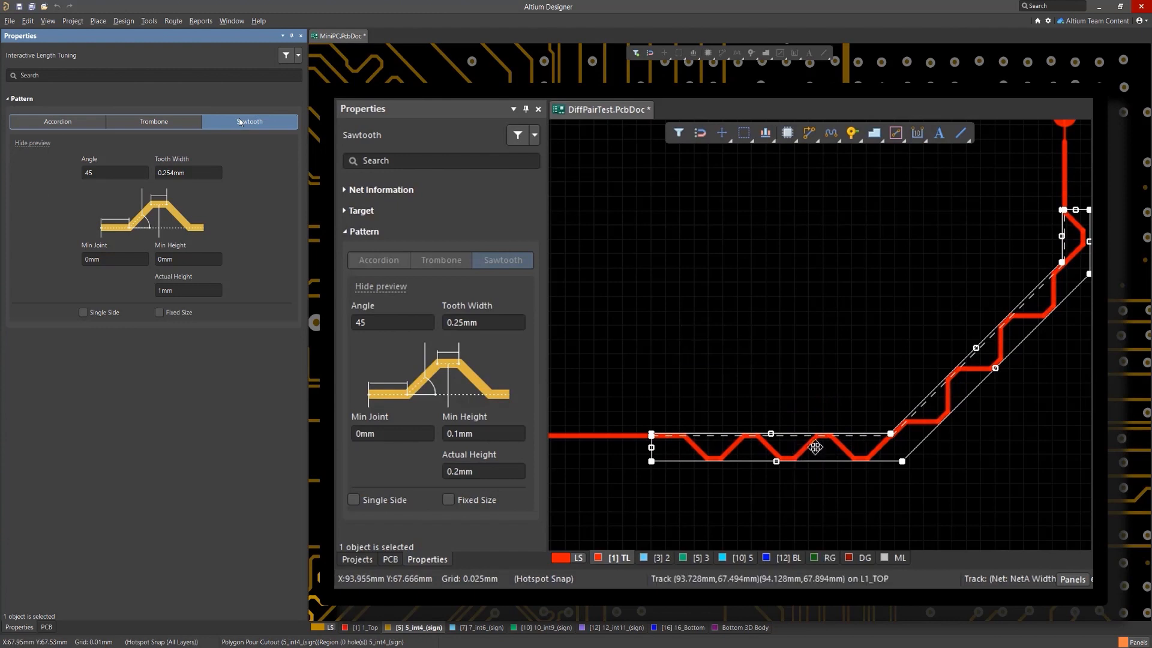
pyautogui.moveTo(815, 446); pyautogui.dragTo(876, 383)
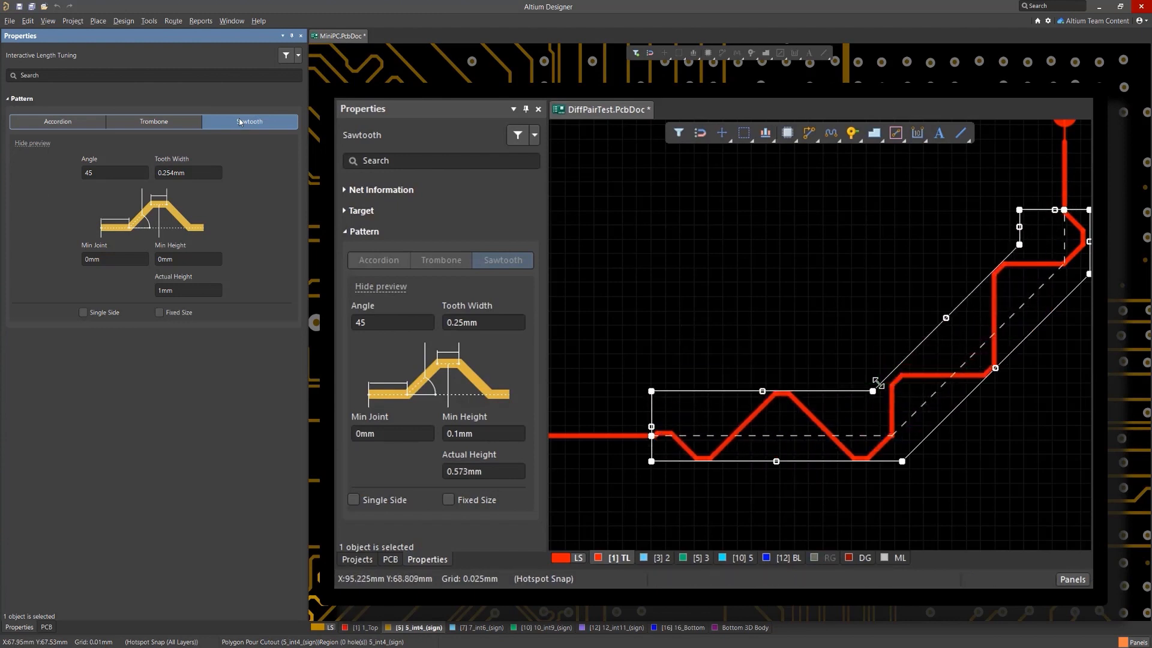
pyautogui.click(58, 121)
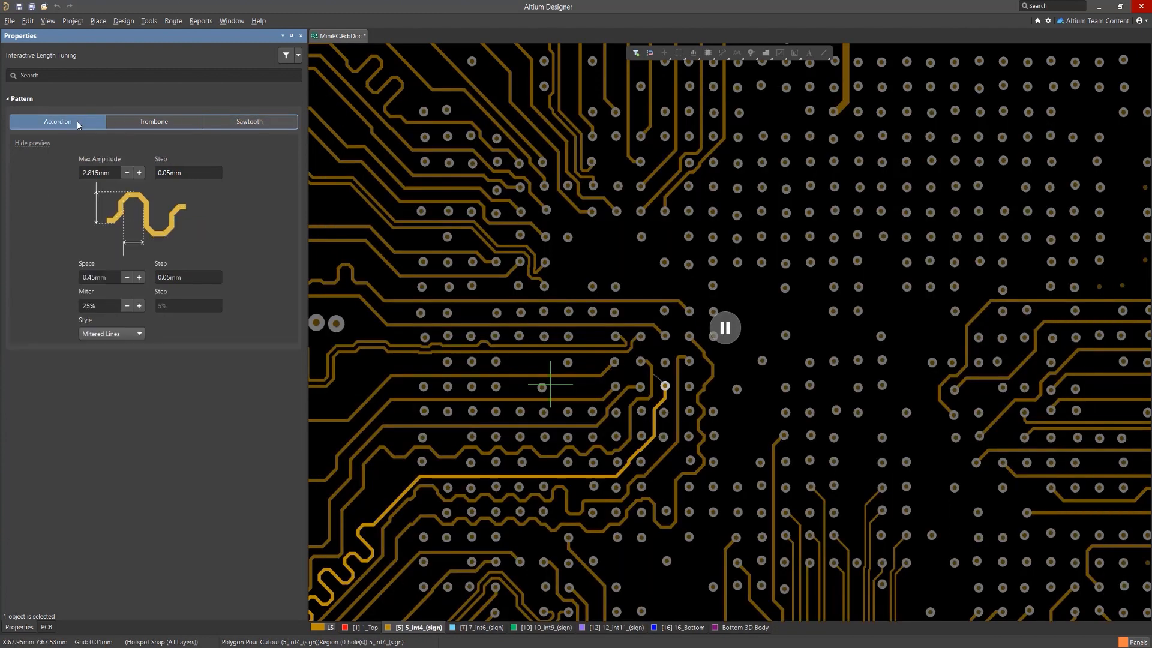